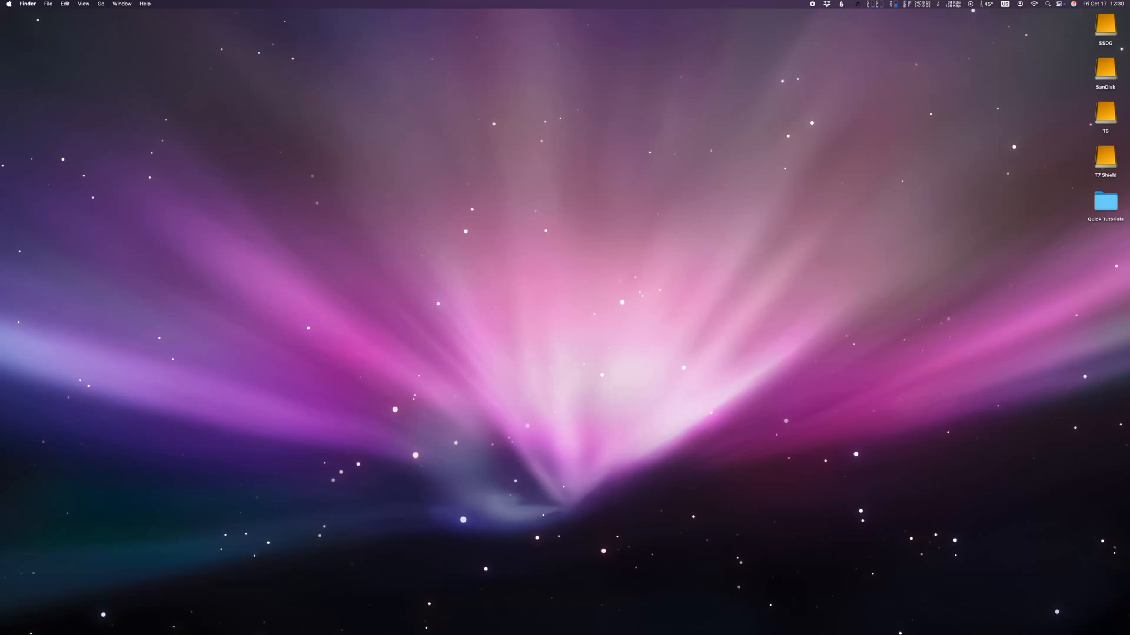
Launch Terminal by searching 'terminal' in Spotlight.
key("cmd+space")
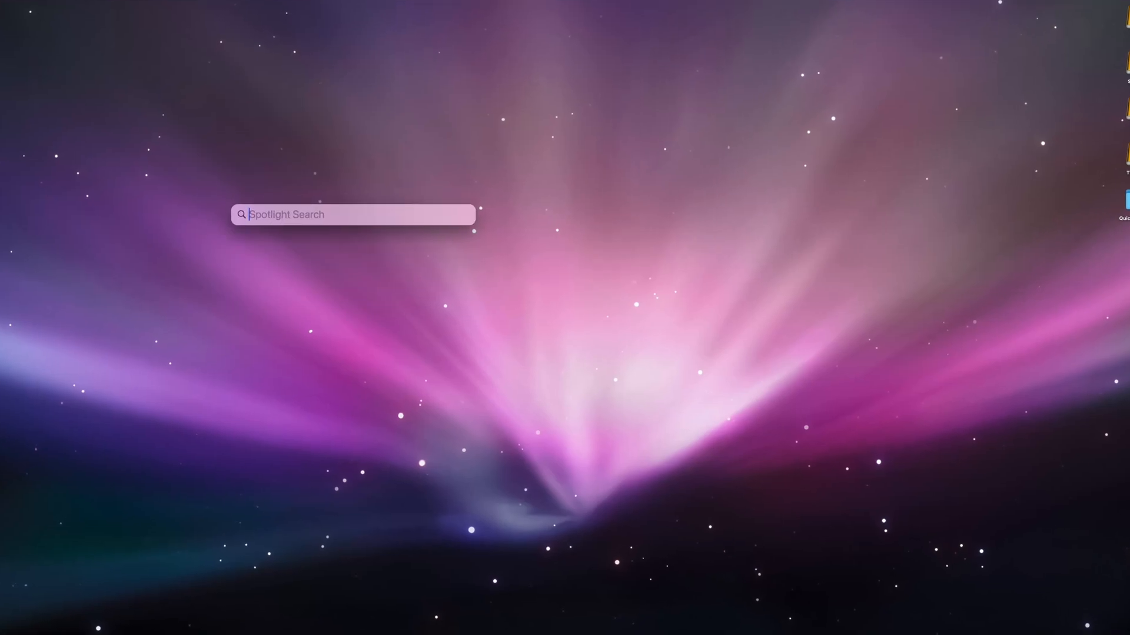
type("terminal")
type("sudo")
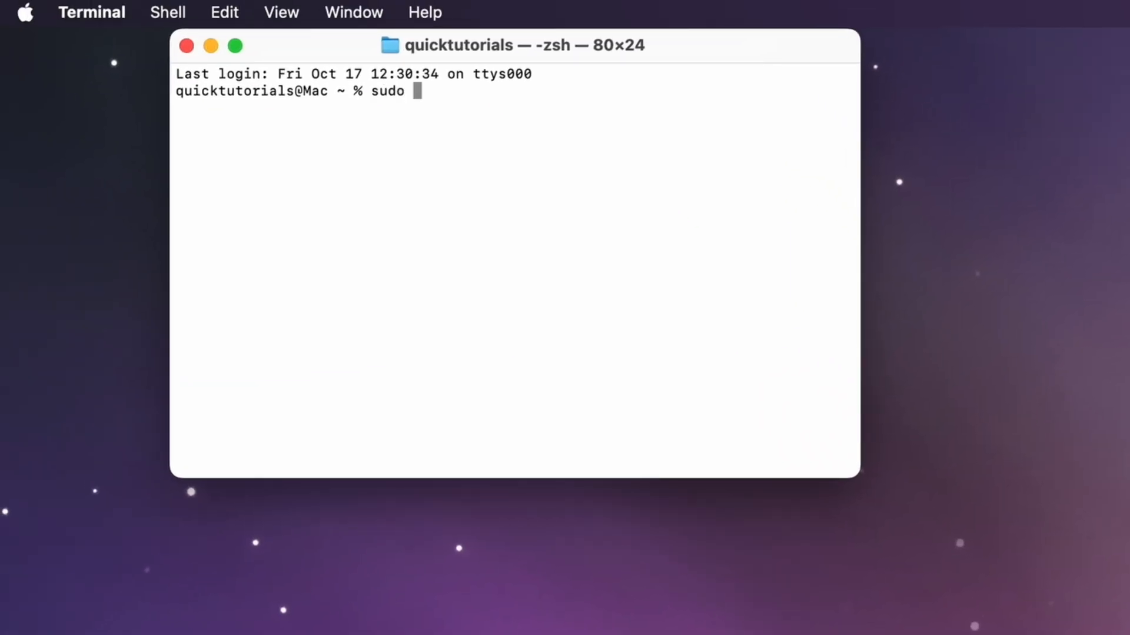
Enter the sudo reboot command at the shell prompt.
type("reboot")
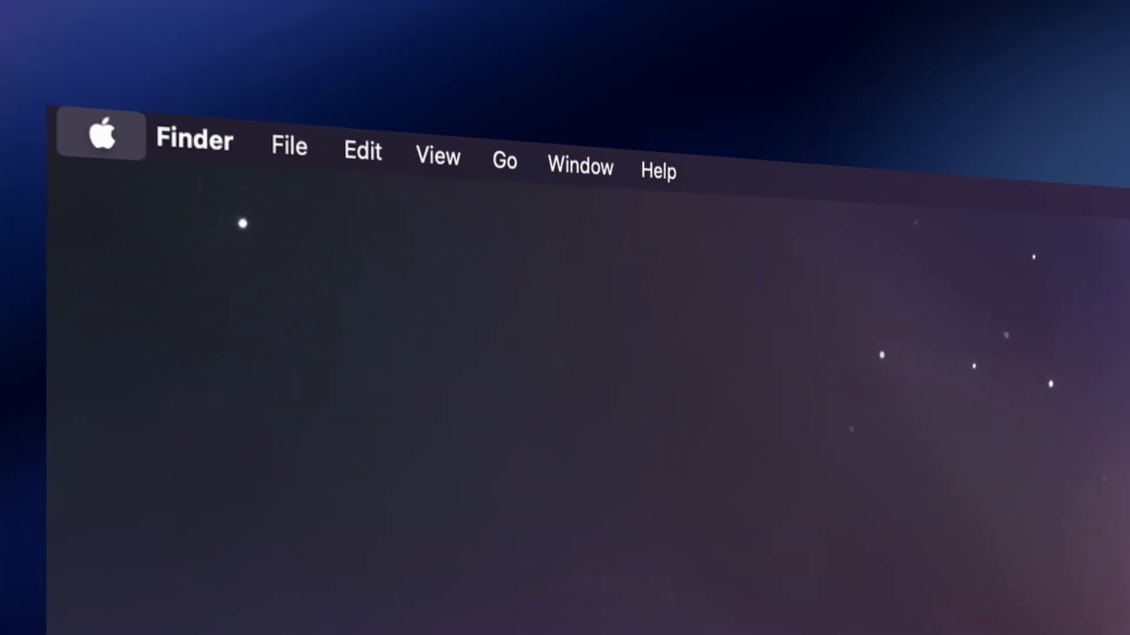
Choose Restart from the Apple menu to bring up the restart confirmation.
left_click(290, 146)
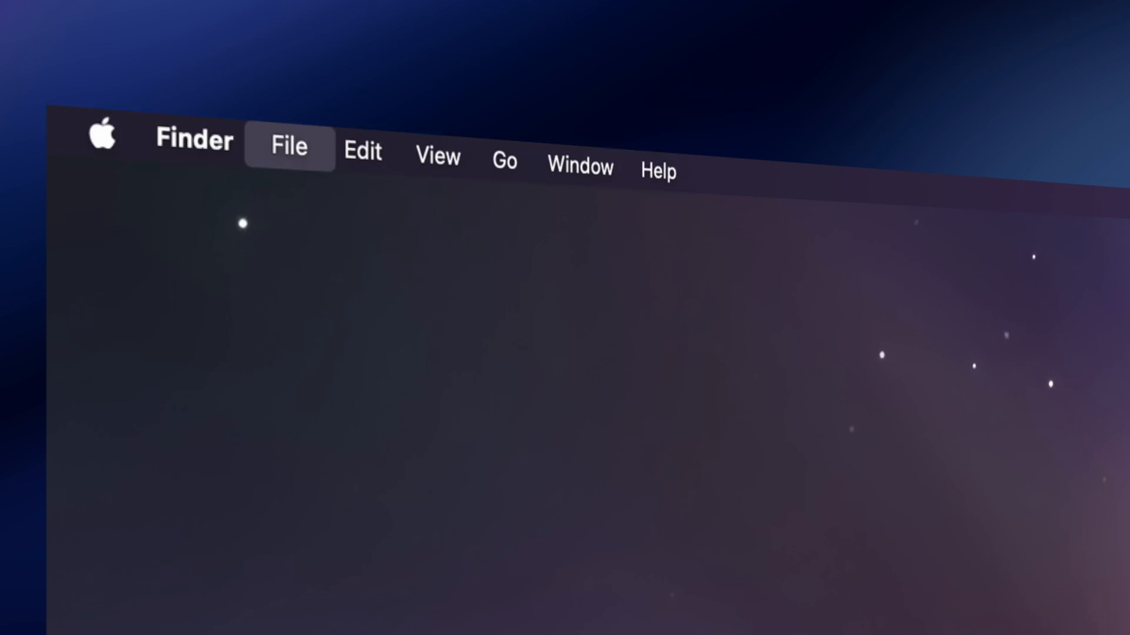
left_click(101, 133)
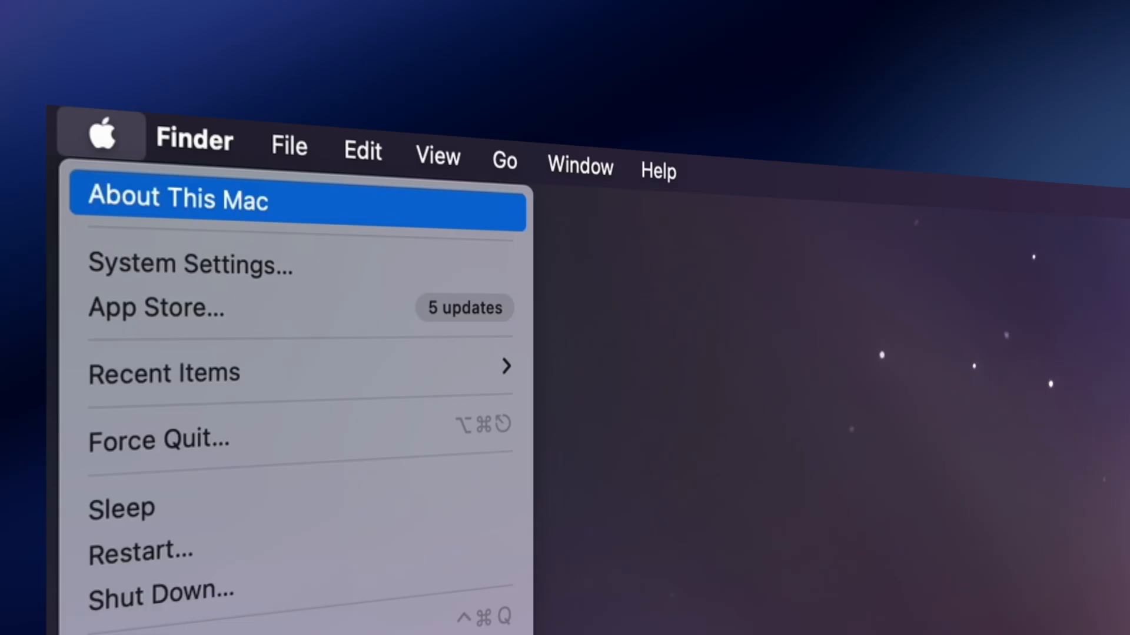
mouse_move(140, 551)
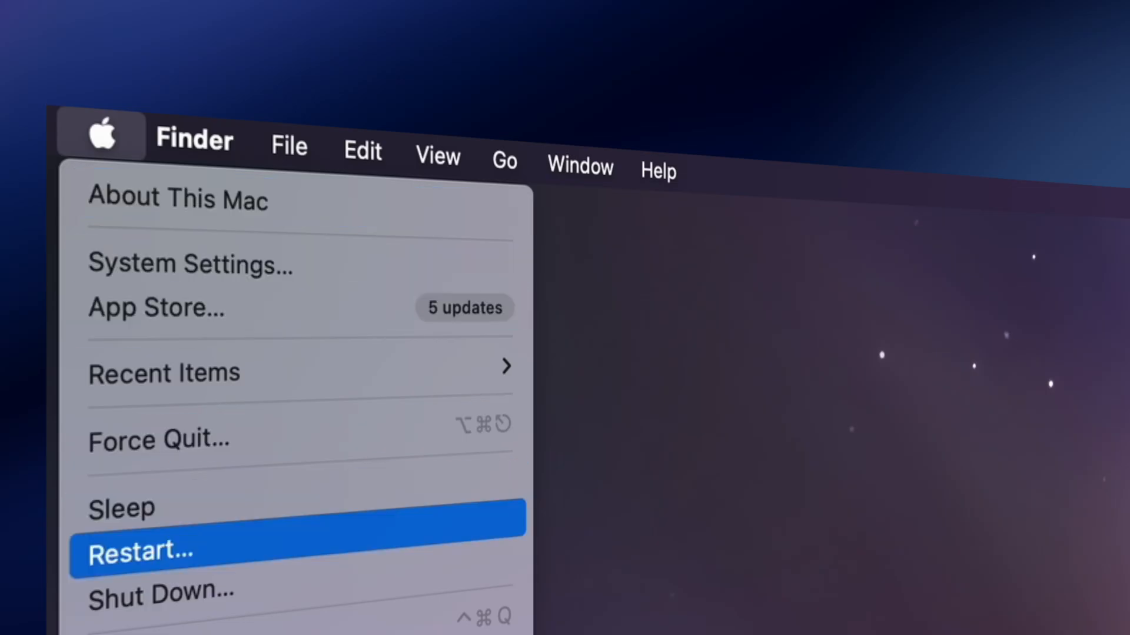
left_click(140, 550)
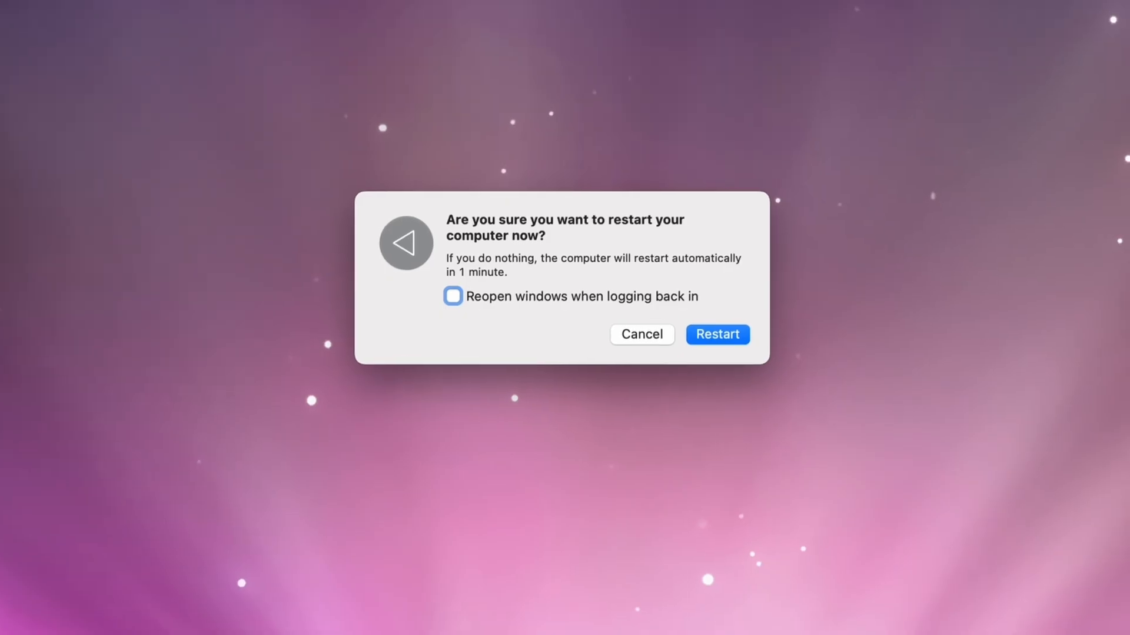